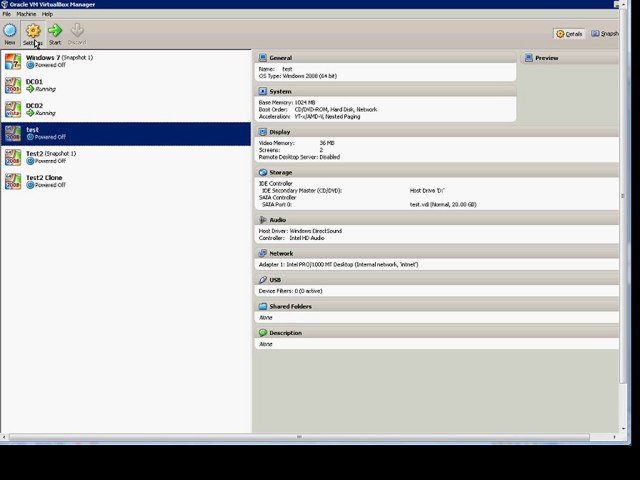
Step: Open the Settings dialog of the powered-off Test virtual machine
{"action": "left_click", "coordinate": [36, 38]}
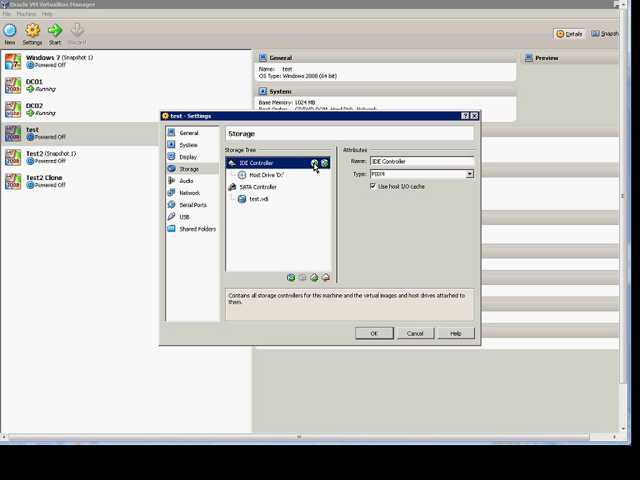
{"action": "mouse_move", "coordinate": [316, 176]}
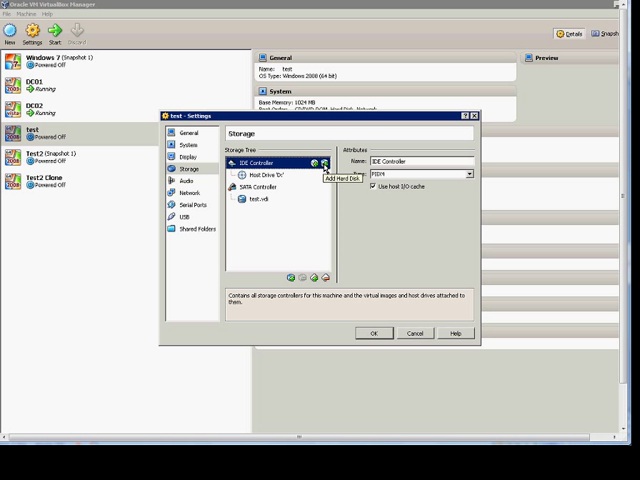
Step: Add a CD/DVD device to the Test VM's IDE controller in Storage
{"action": "left_click", "coordinate": [320, 164]}
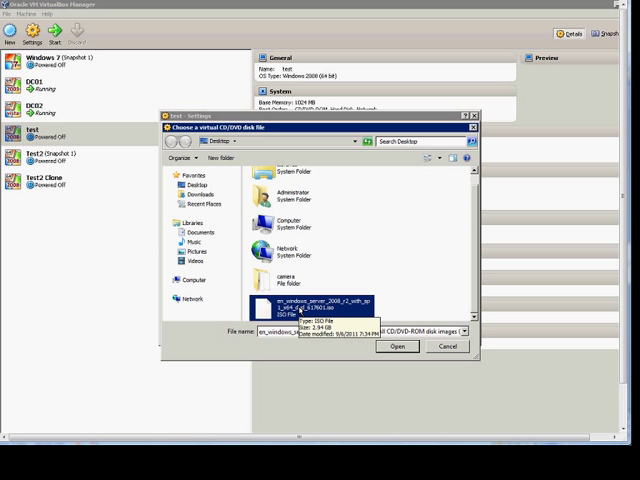
Step: Attach the Windows Server 2008 R2 ISO from the Desktop as the CD/DVD drive
{"action": "left_click", "coordinate": [396, 346]}
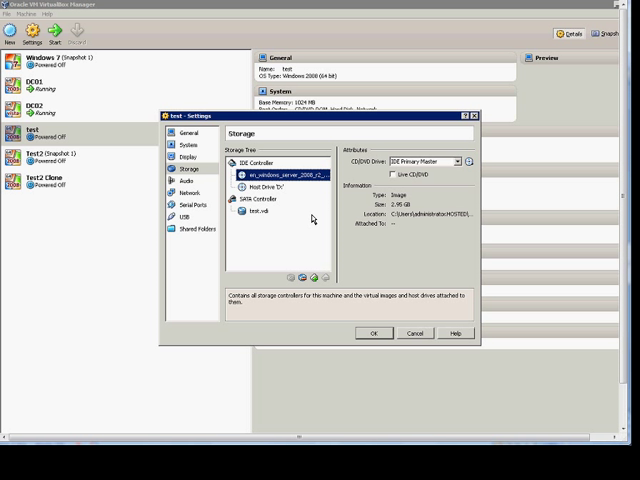
{"action": "mouse_move", "coordinate": [314, 216]}
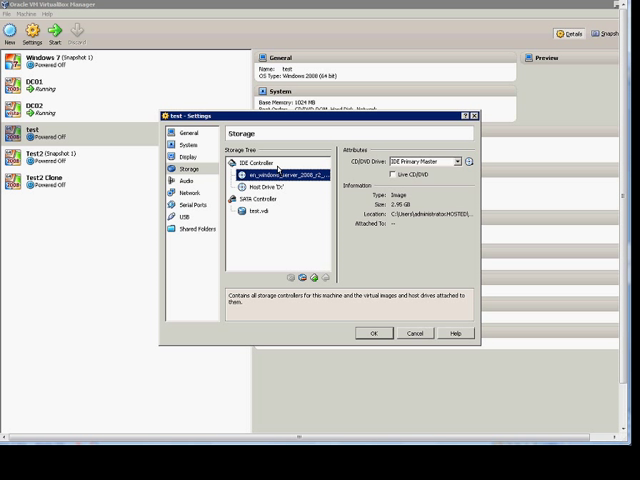